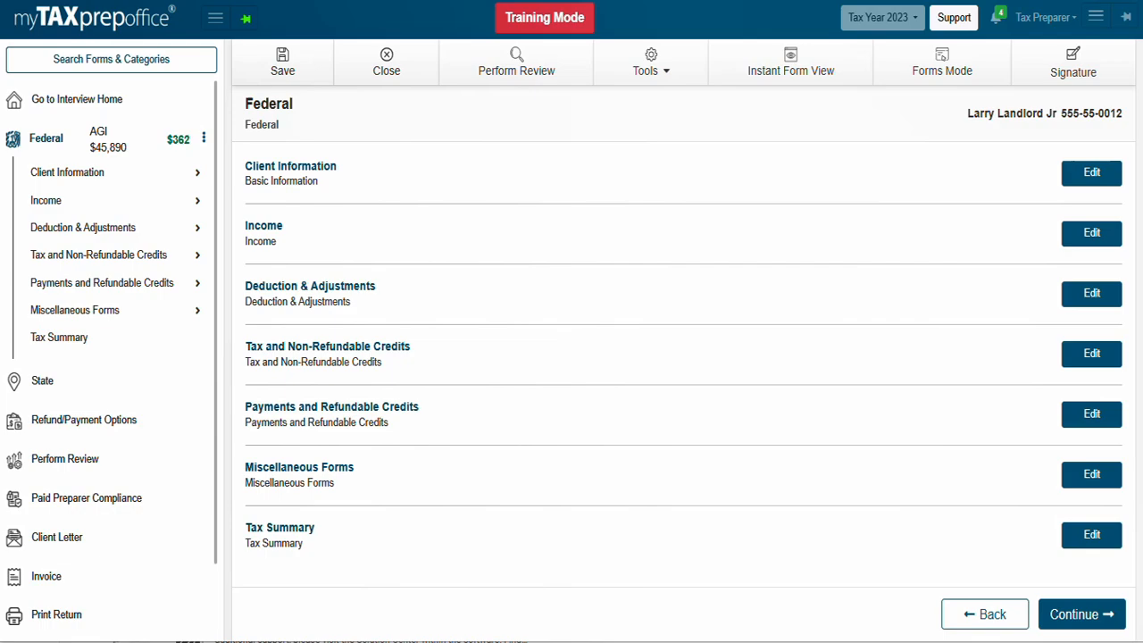
# - Collapse the Federal sidebar section and open the File Return transmission screen
pyautogui.click(45, 137)
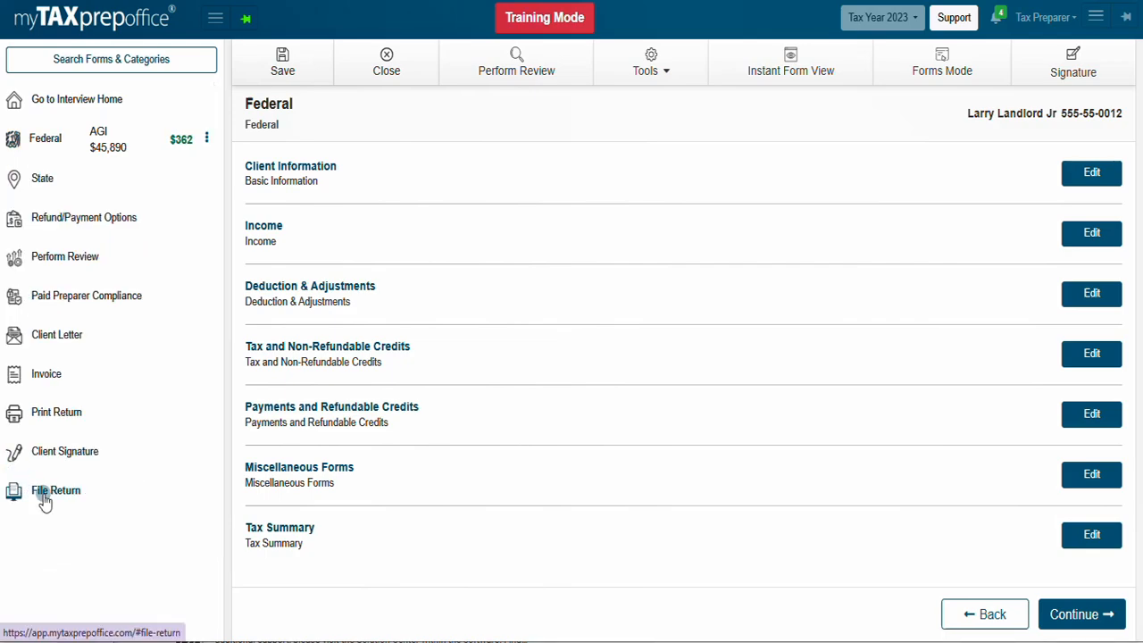
pyautogui.click(55, 490)
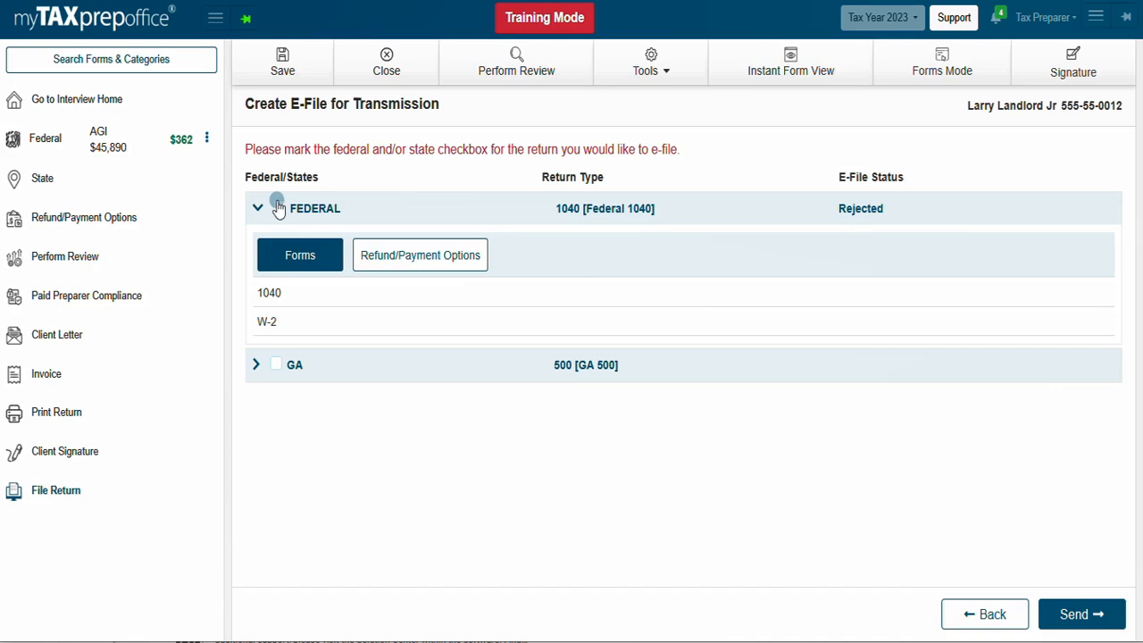
# - Mark the federal 1040 and Georgia 500 returns for e-filing and run Perform Review
pyautogui.click(257, 208)
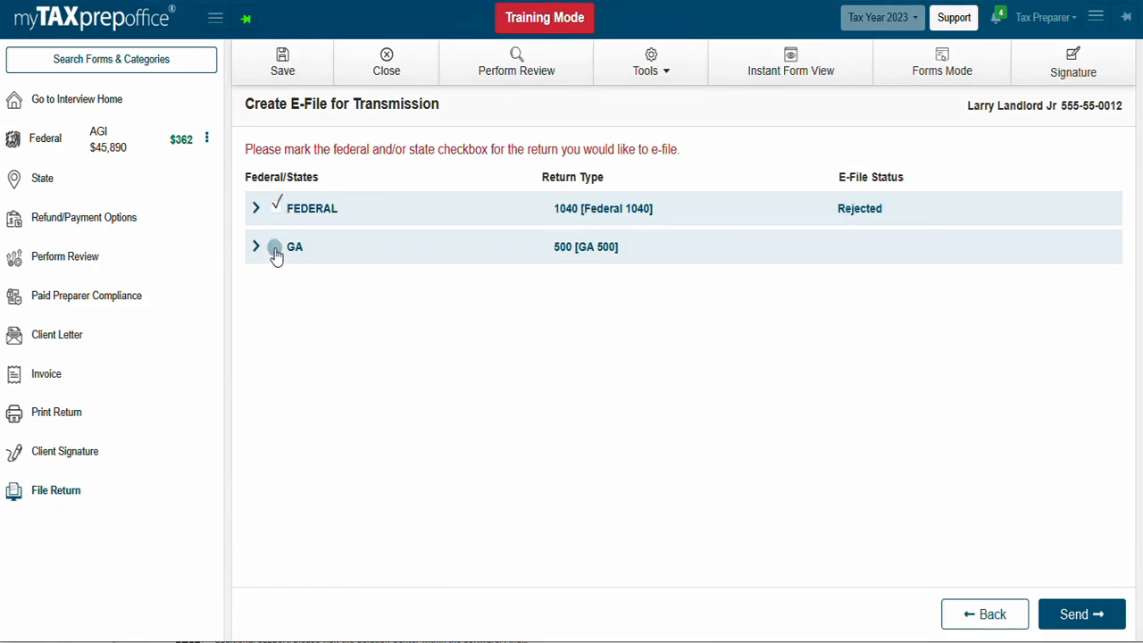
pyautogui.click(256, 246)
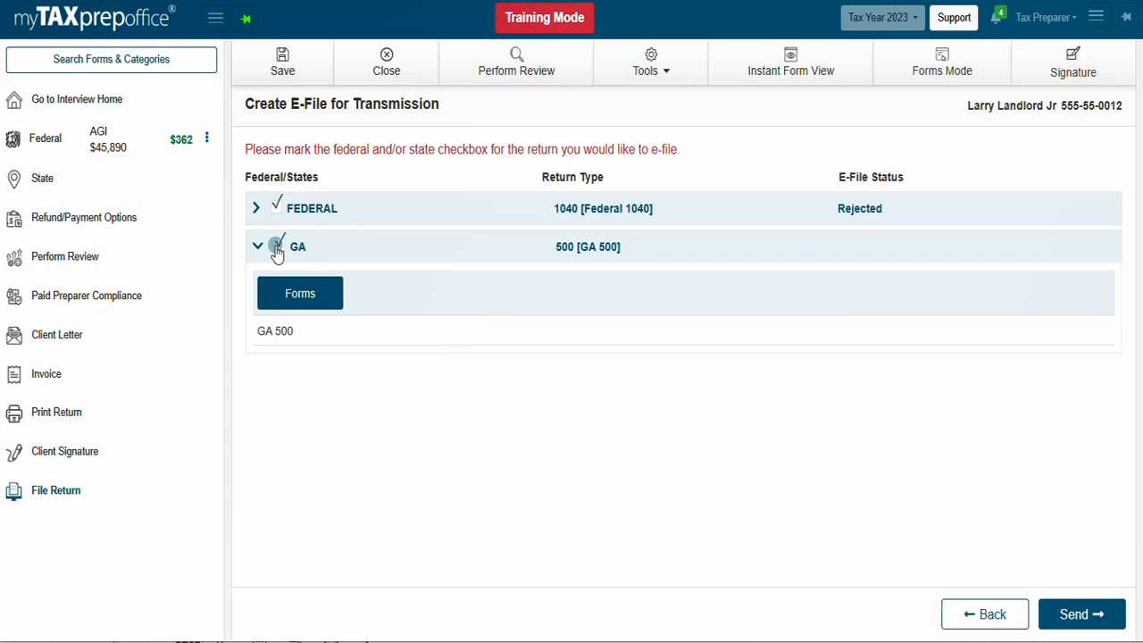
pyautogui.click(277, 247)
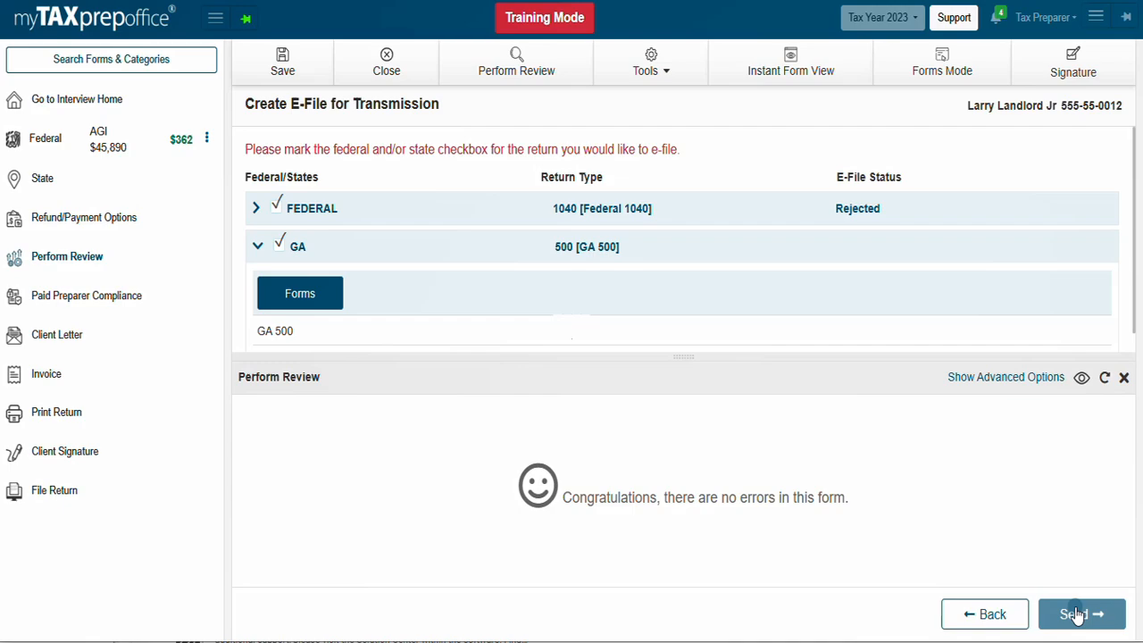
# - Send the marked federal and GA returns for transmission
pyautogui.click(1076, 614)
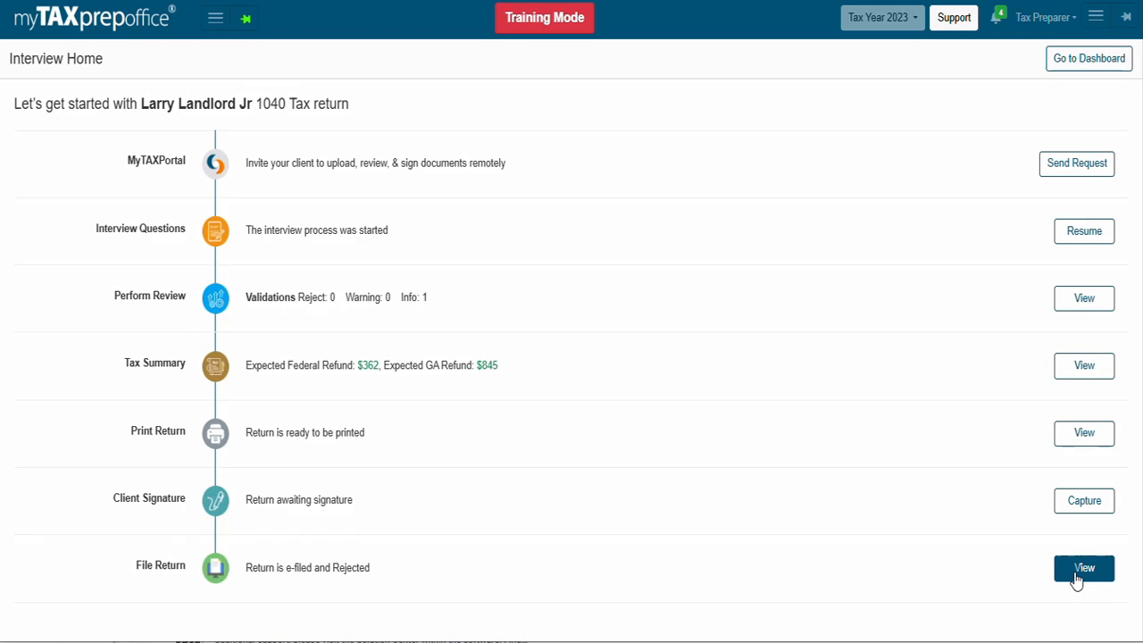
# - Reopen the e-file transmission screen via View in the File Return row
pyautogui.click(1084, 568)
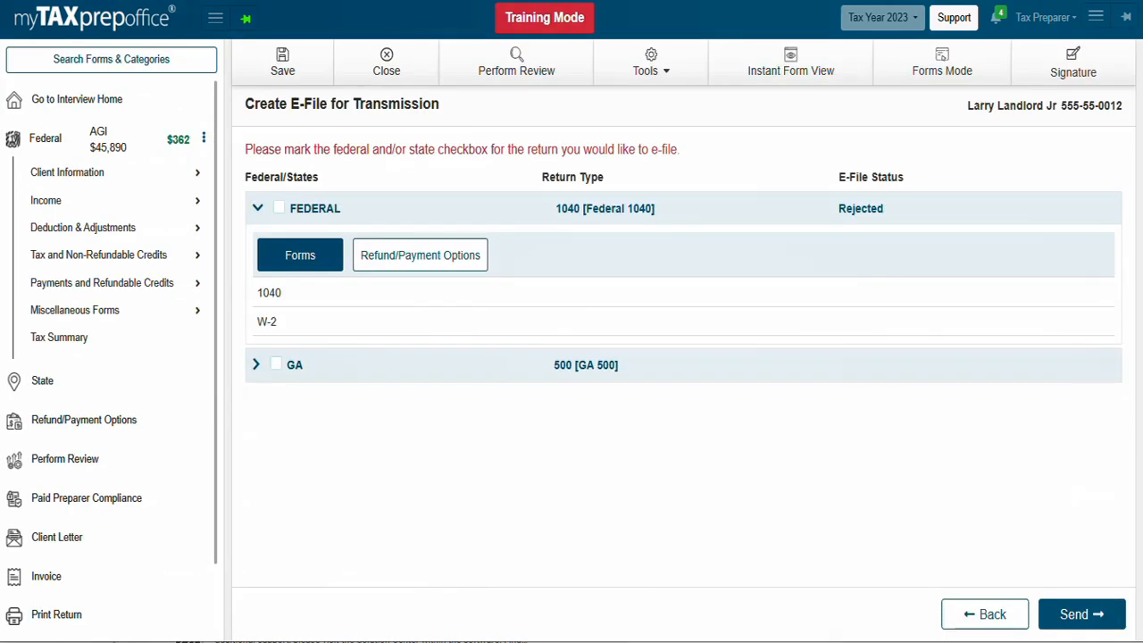
# - Re-mark federal and GA returns and view the GA $845 paper-check refund options
pyautogui.click(256, 208)
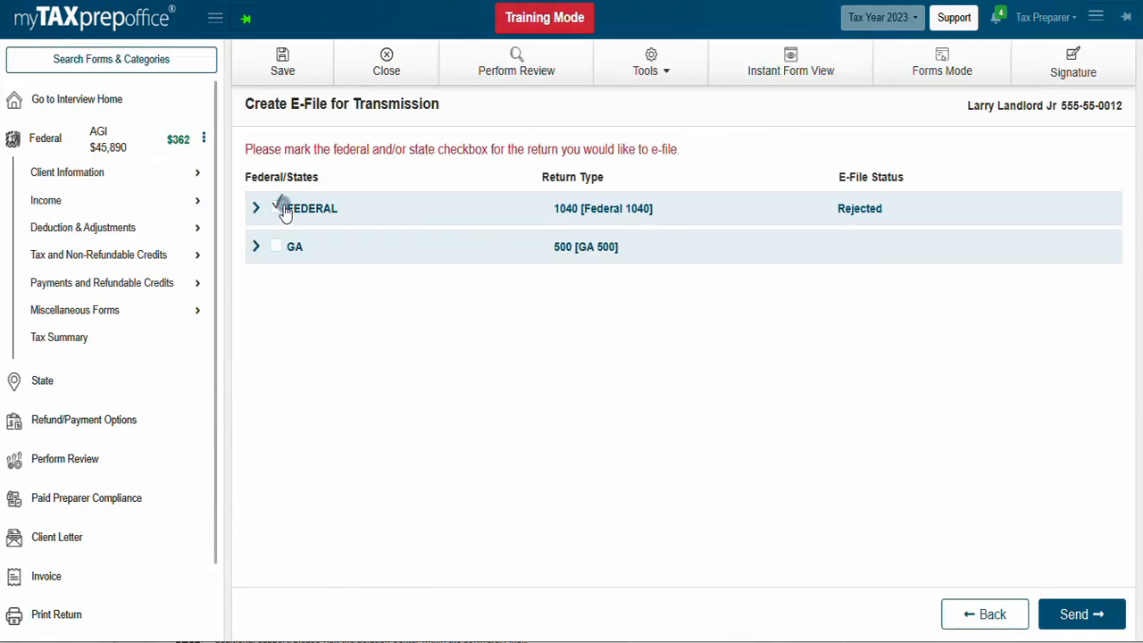
pyautogui.click(256, 247)
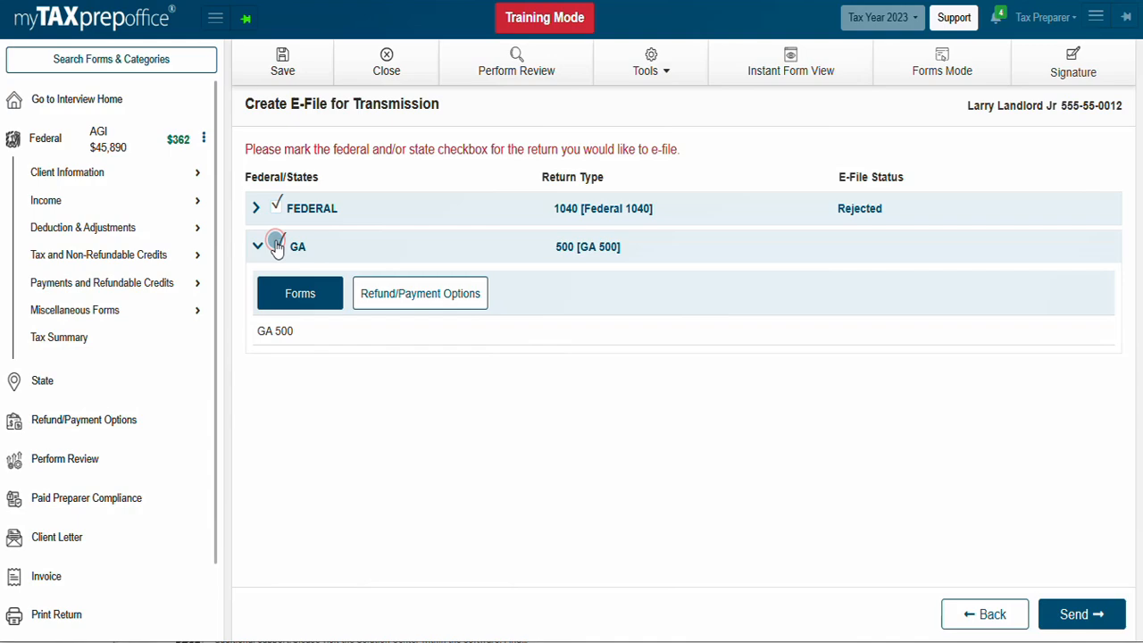
pyautogui.click(420, 293)
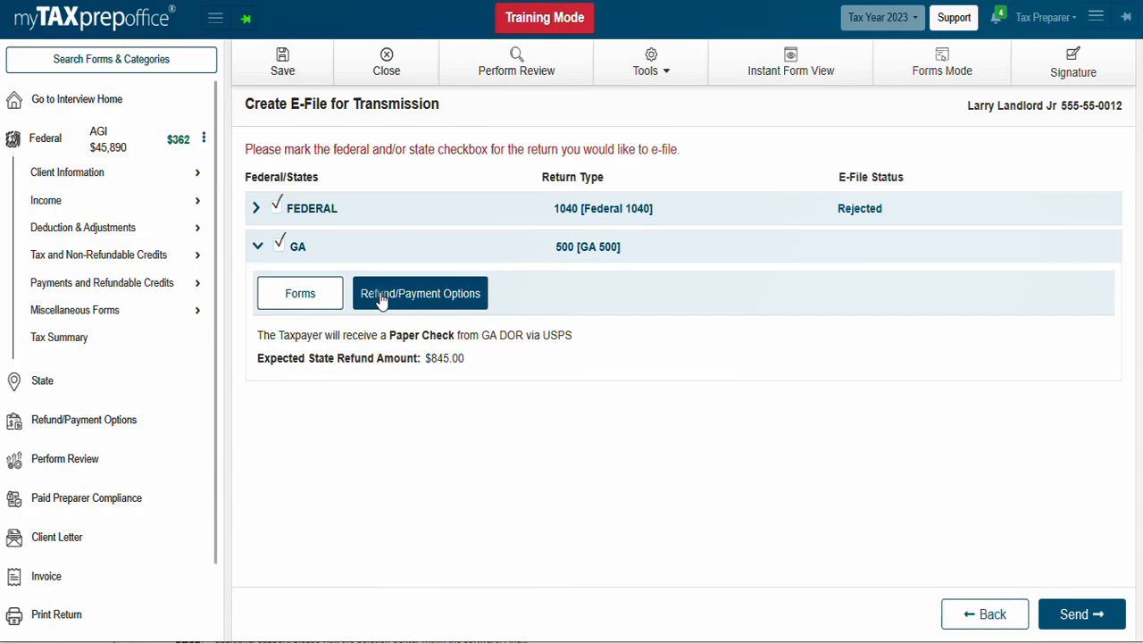
# - Transmit the re-marked federal and Georgia returns, returning to Interview Home
pyautogui.click(77, 100)
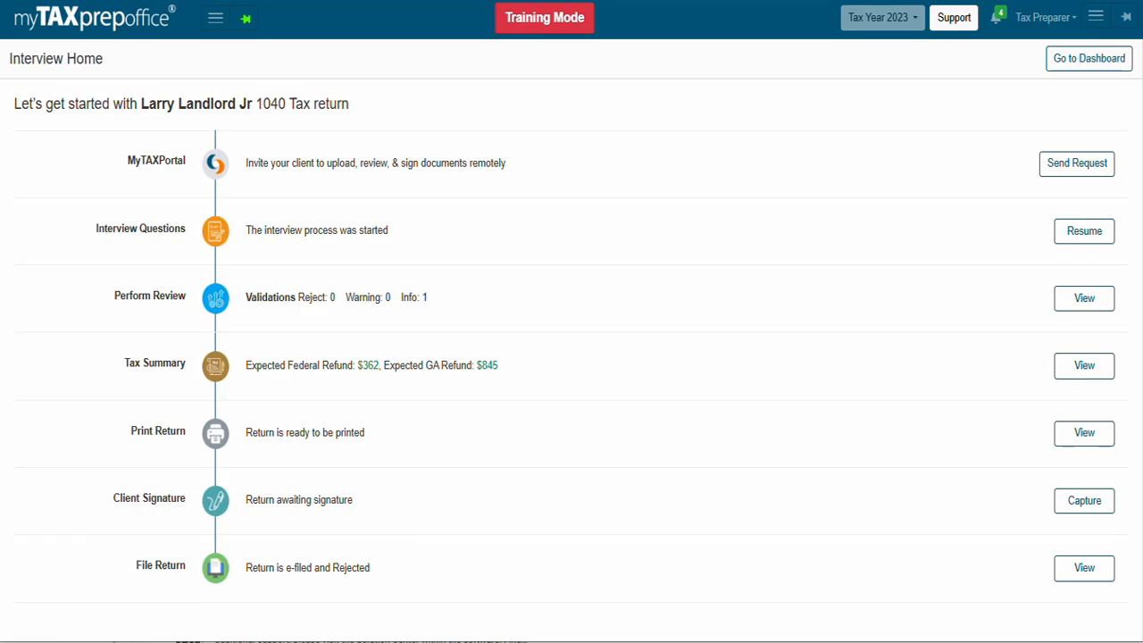
pyautogui.moveTo(973, 12)
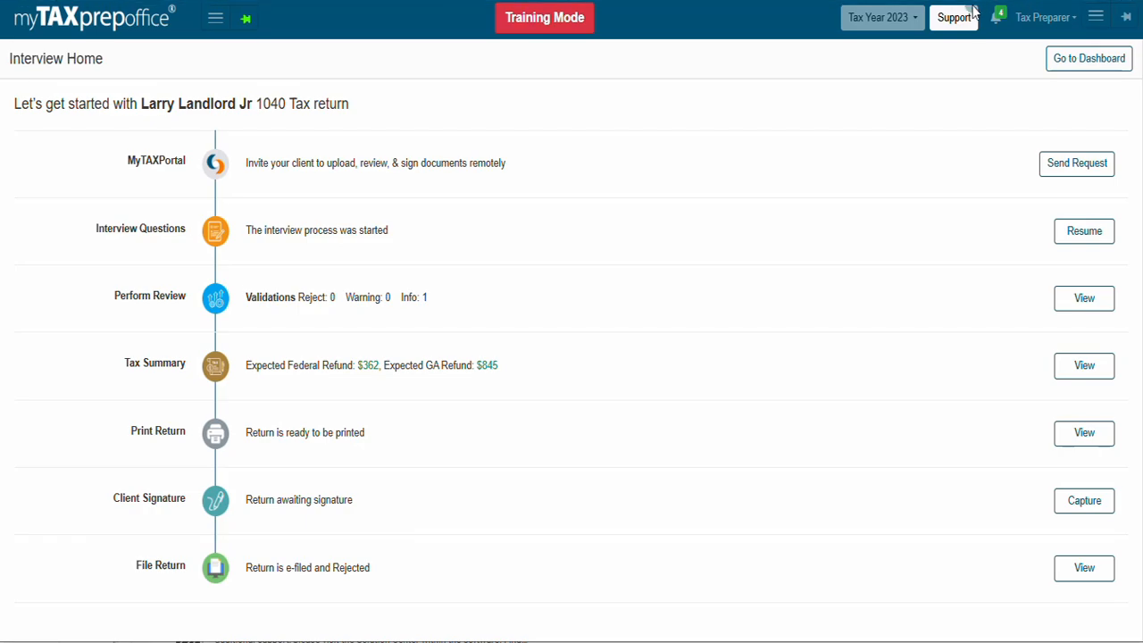